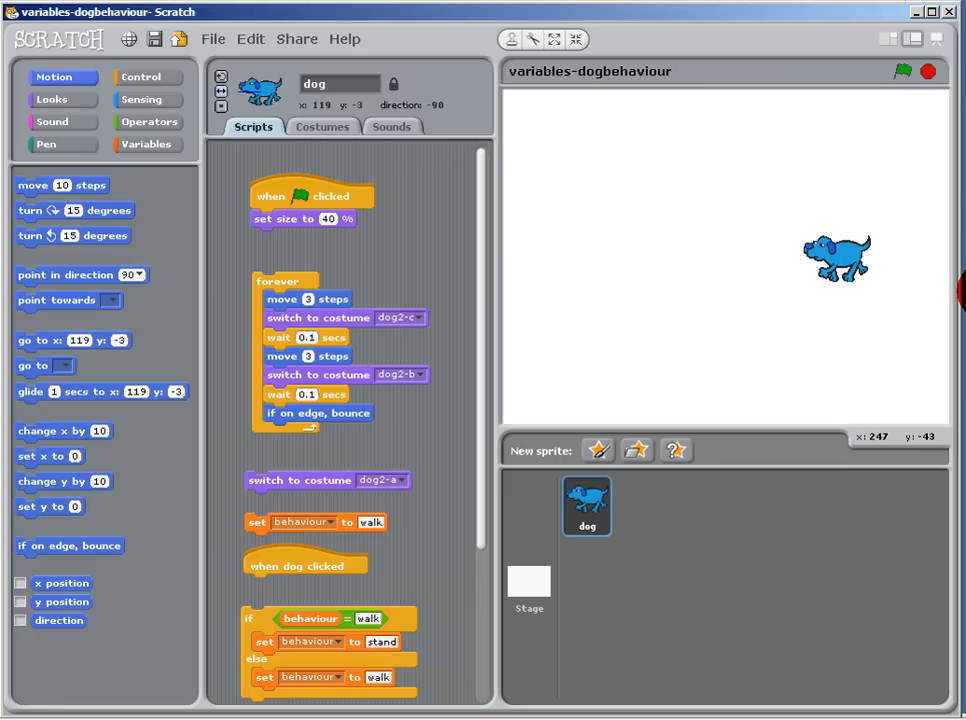
Run the dog's forever walking loop so it walks across the stage
left_click(798, 280)
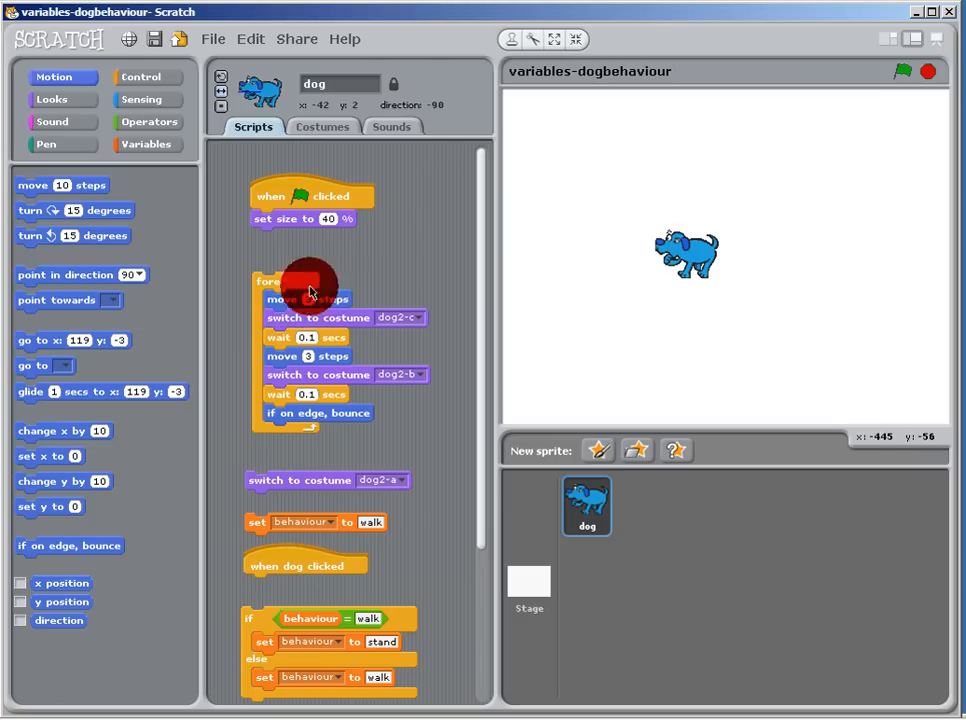
left_click(323, 126)
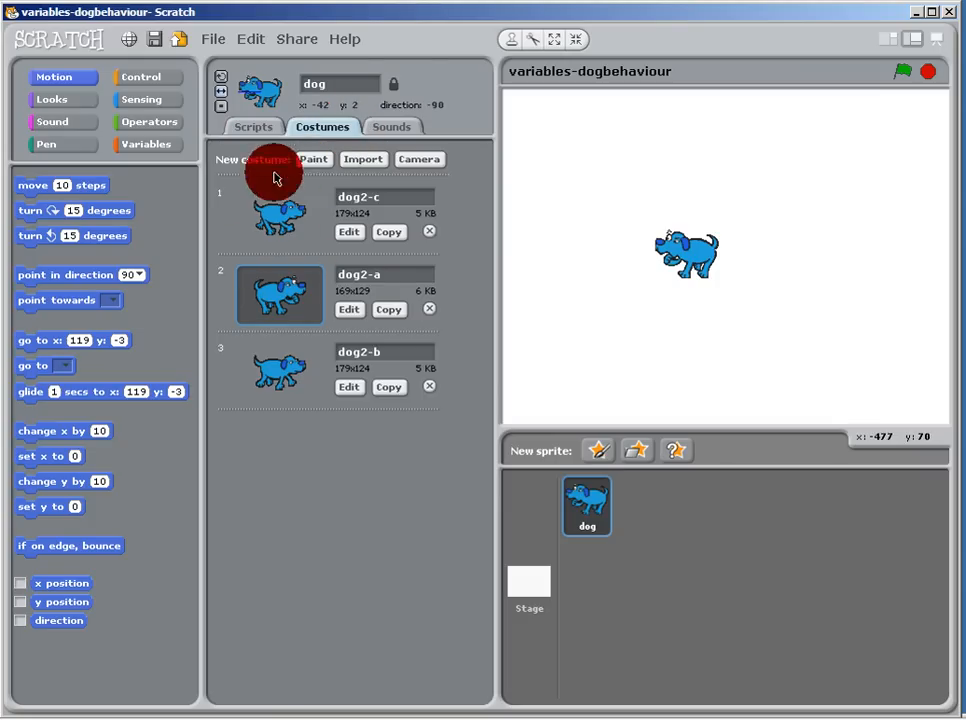
left_click(253, 127)
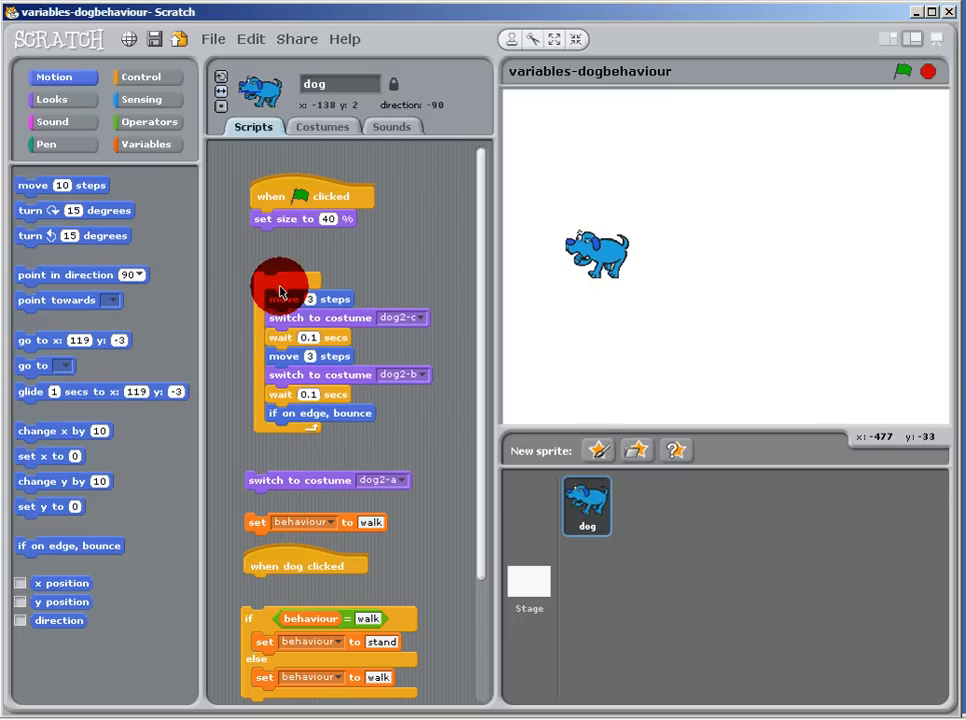
Start the walking loop so the dog bounces off the edge, then stop it
left_click(901, 71)
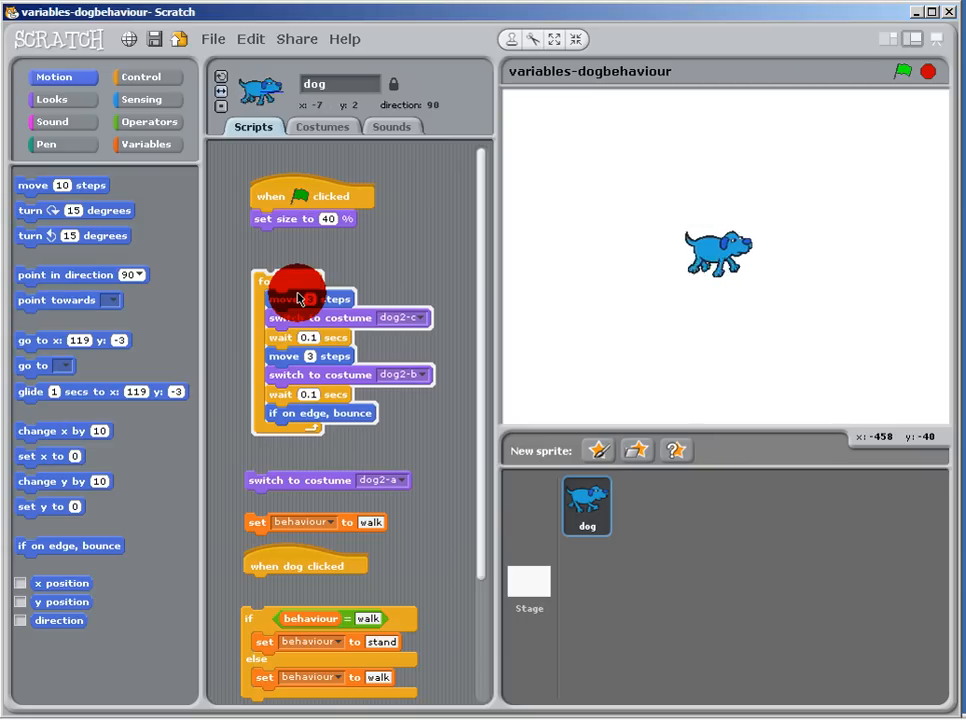
left_click(146, 144)
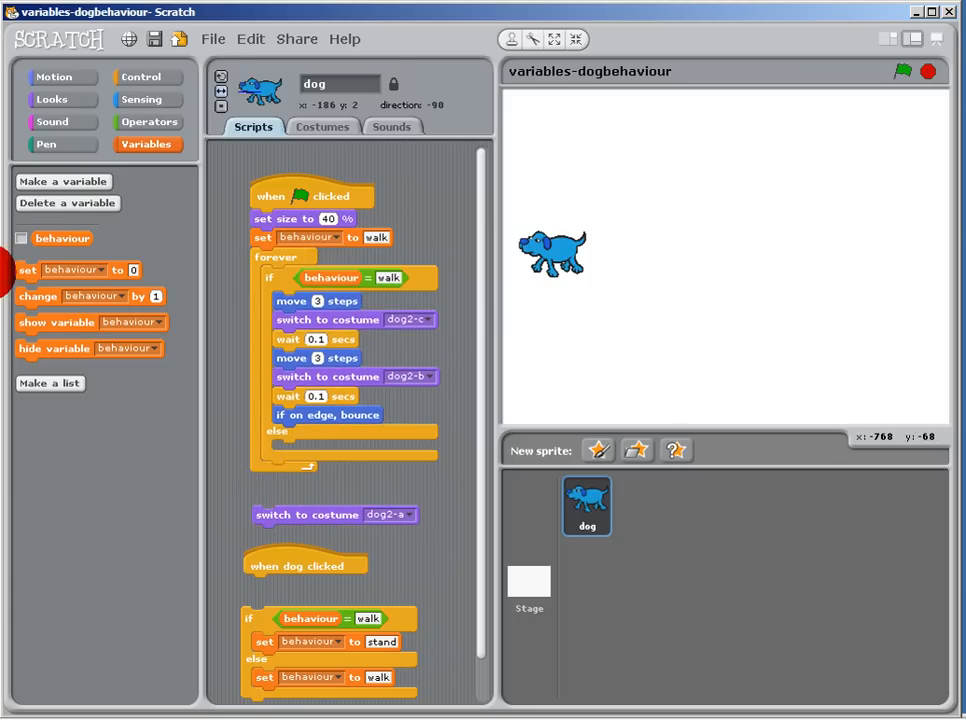
Show the behaviour variable on the stage and run the green-flag script
left_click(22, 238)
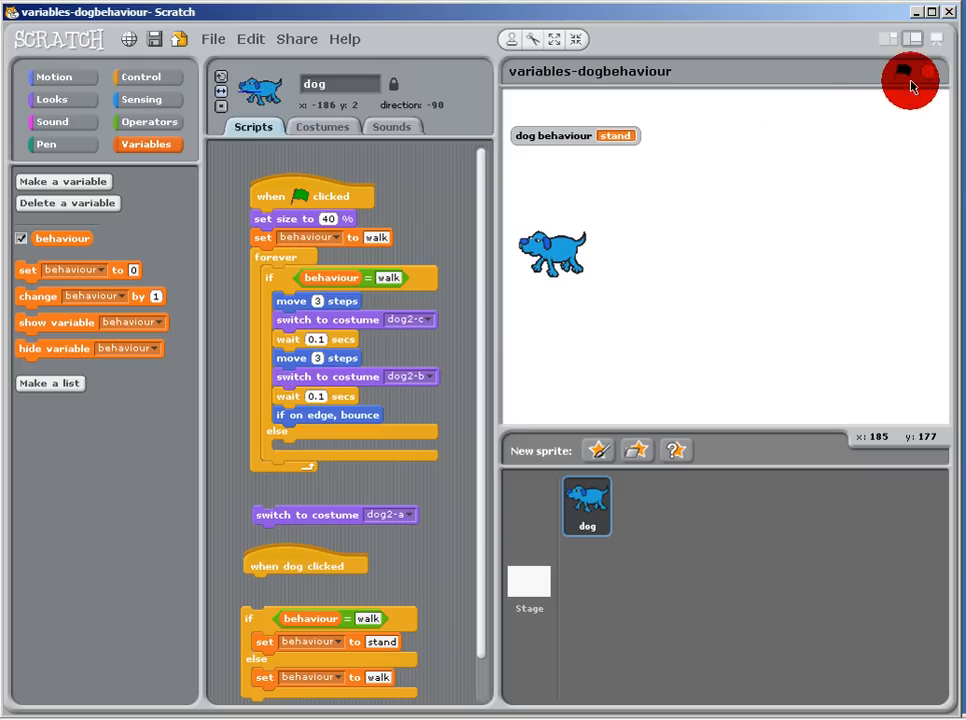
left_click(902, 71)
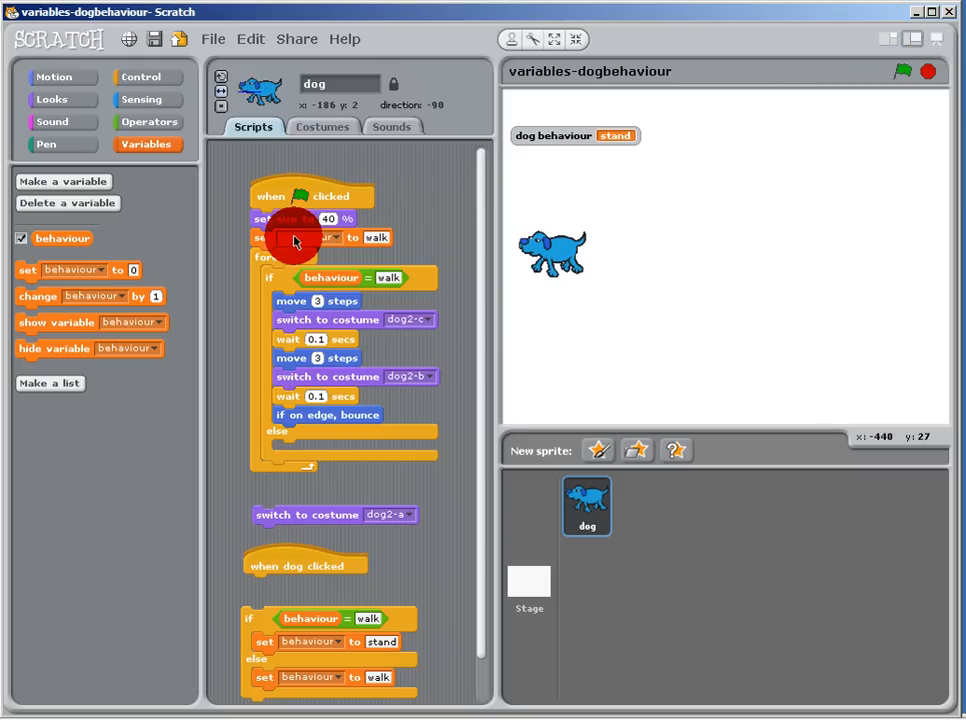
mouse_move(901, 71)
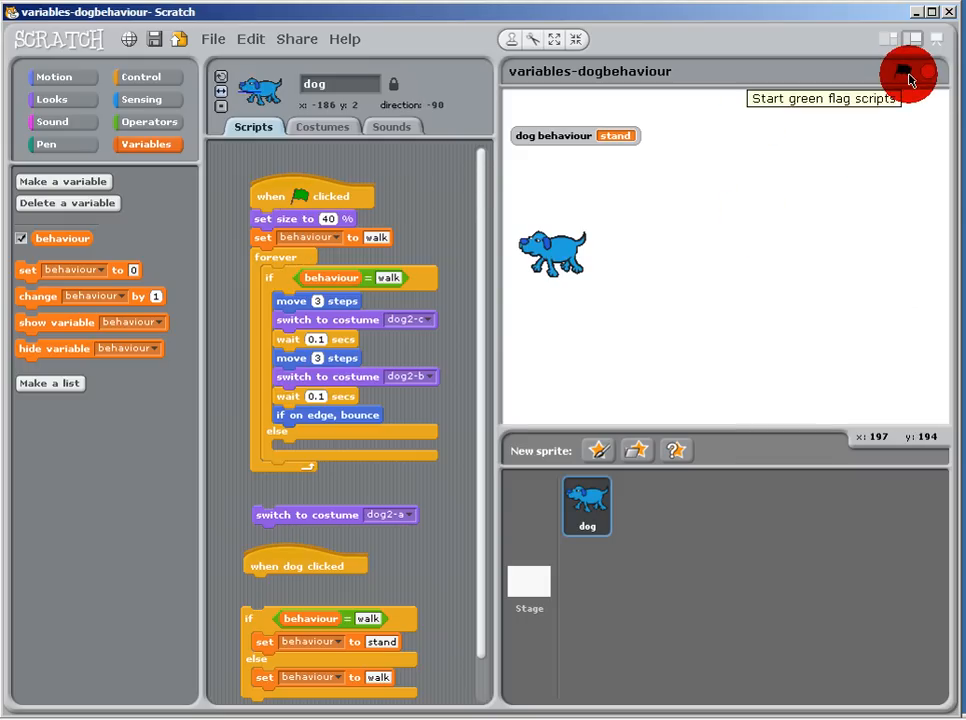
left_click(901, 71)
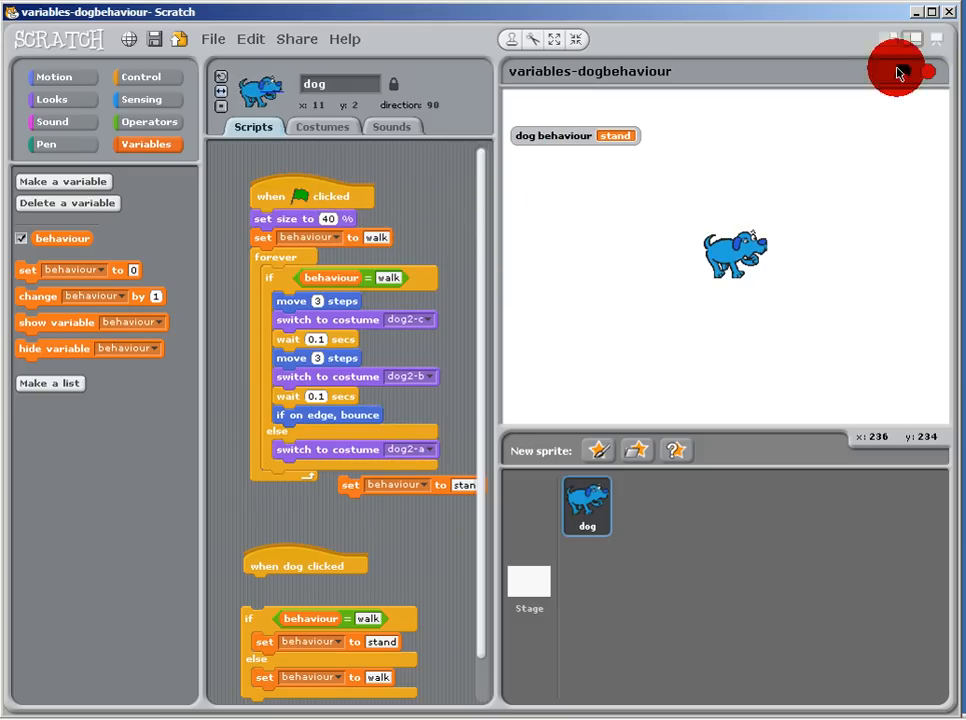
Run the green-flag script so behaviour becomes walk and the dog walks
left_click(901, 71)
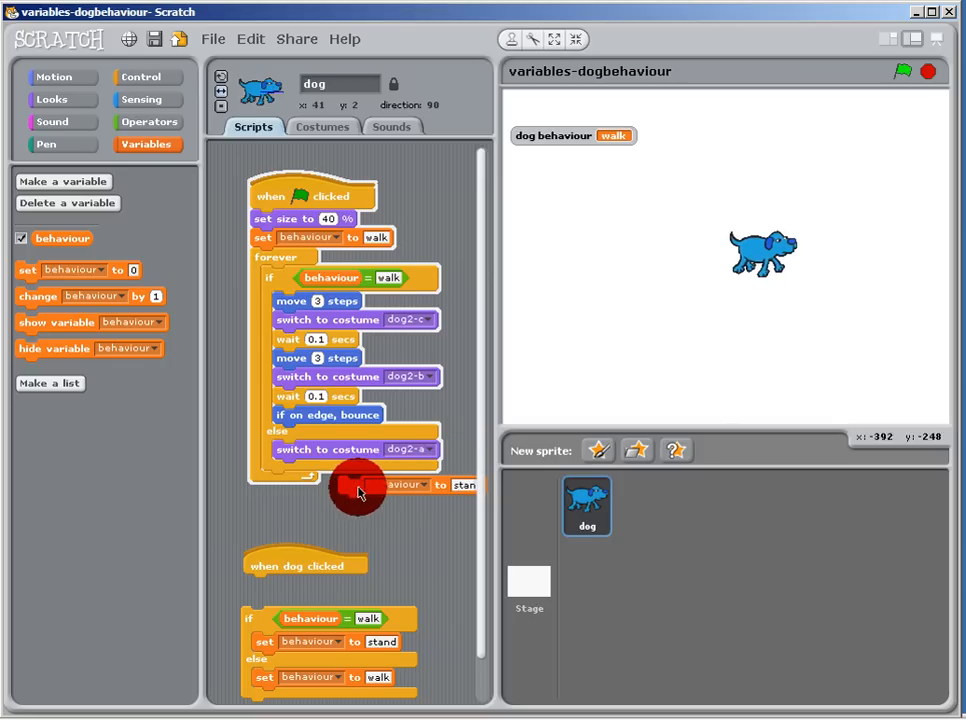